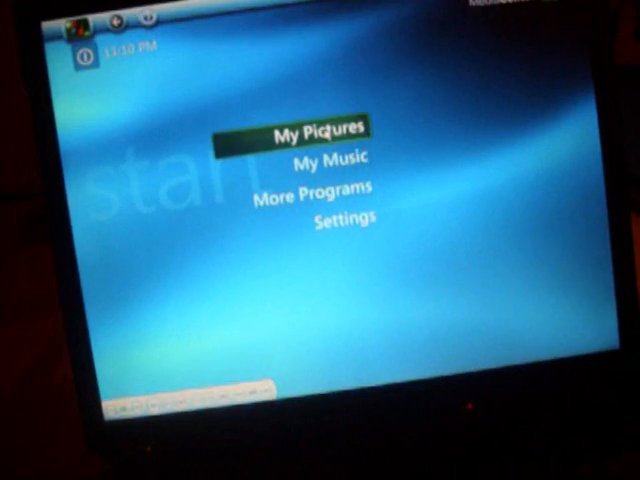
Open the Sample Pictures library showing thumbnails like At the Arch and Big Wave
click(324, 136)
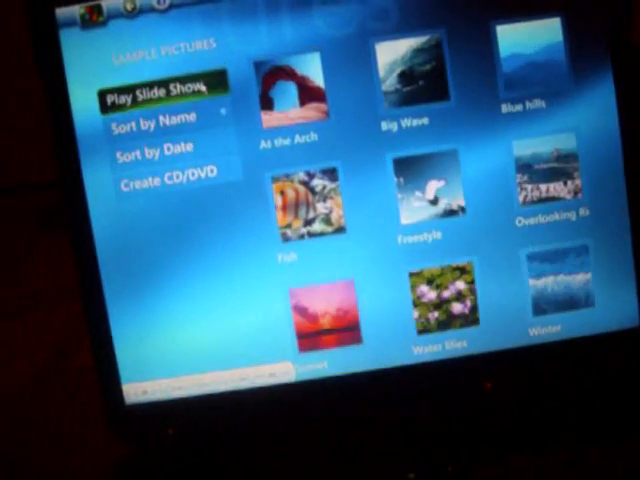